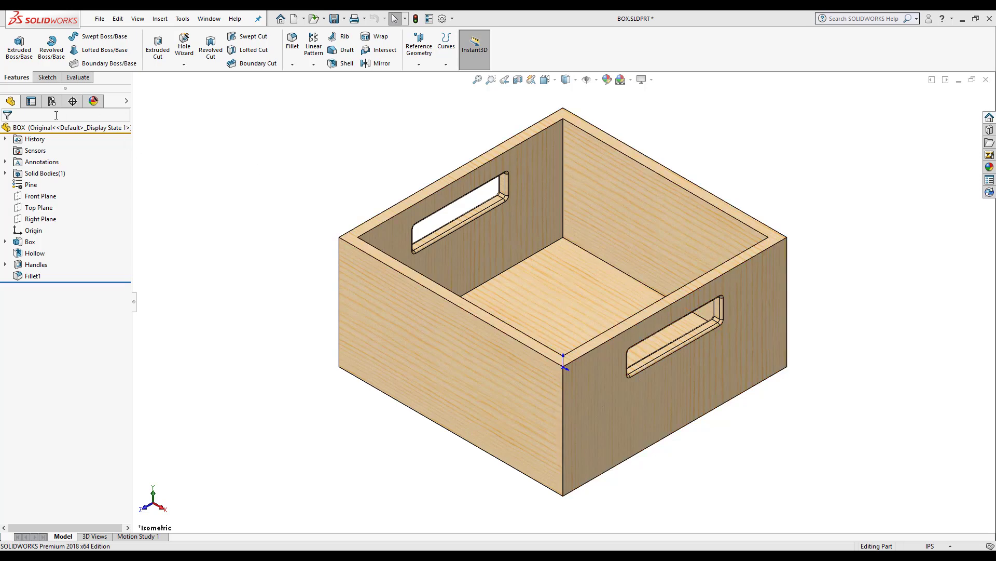
# Add a configuration named 'Mahogany' under the box part's configurations and confirm it.
pyautogui.click(30, 101)
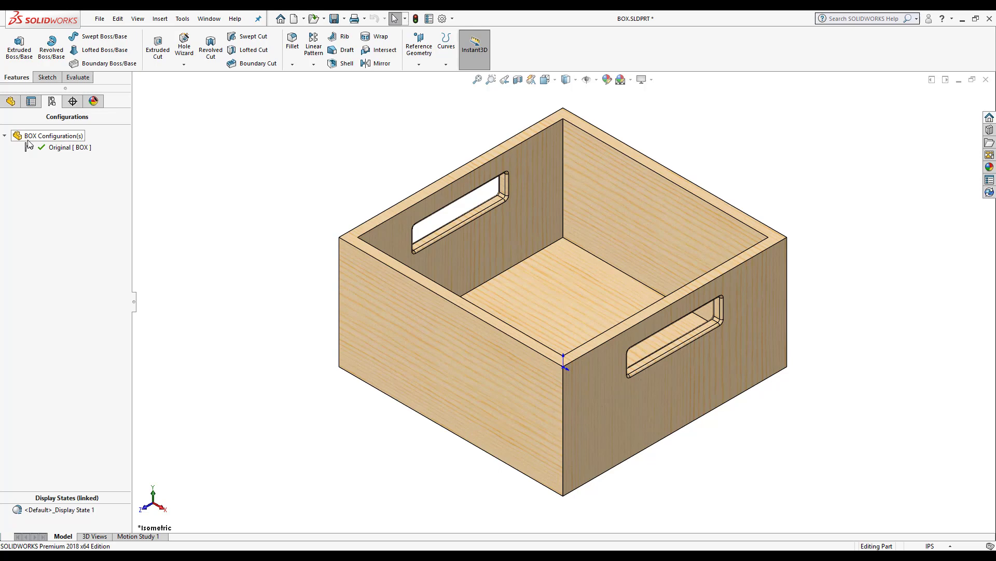
pyautogui.rightClick(53, 136)
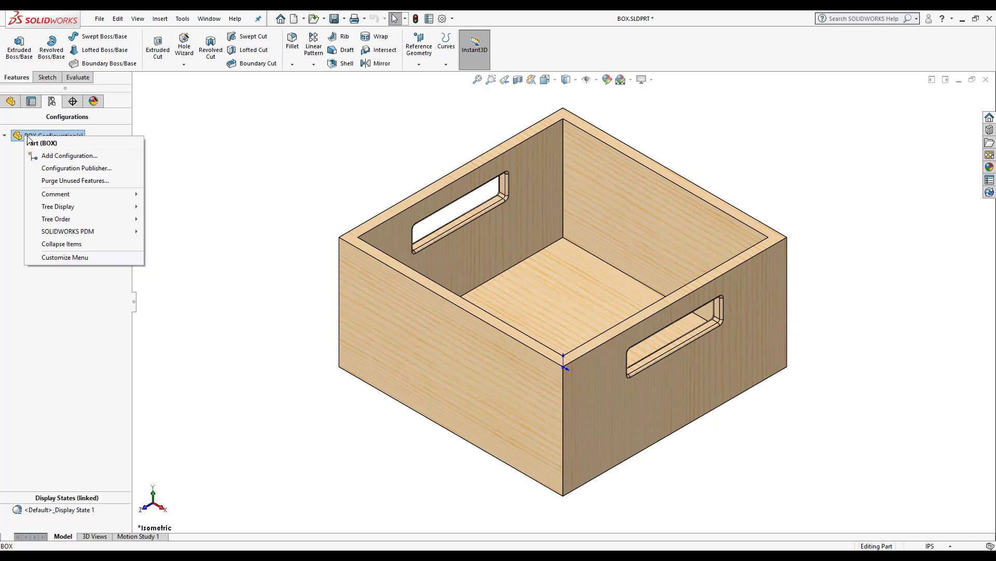
pyautogui.moveTo(68, 155)
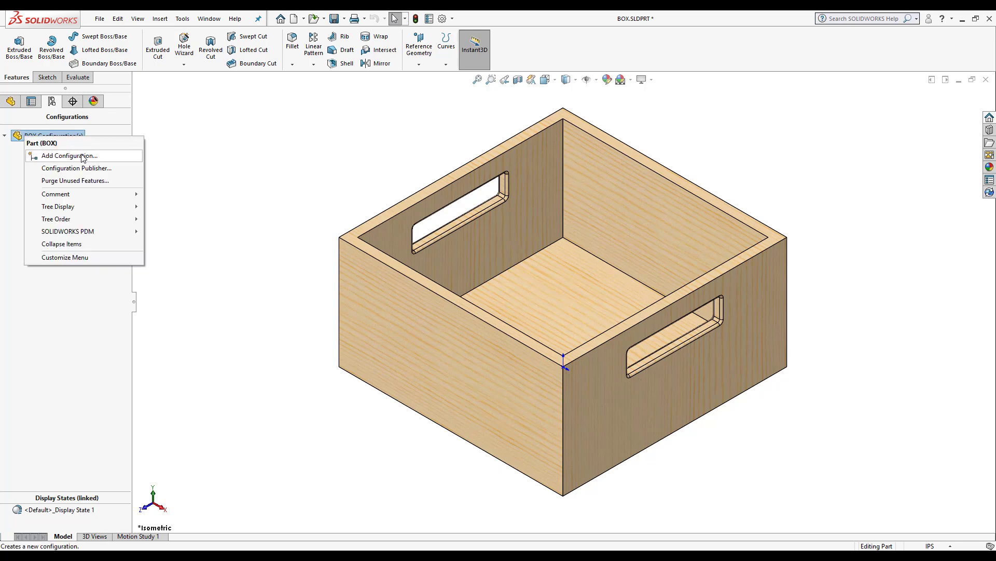
pyautogui.click(68, 156)
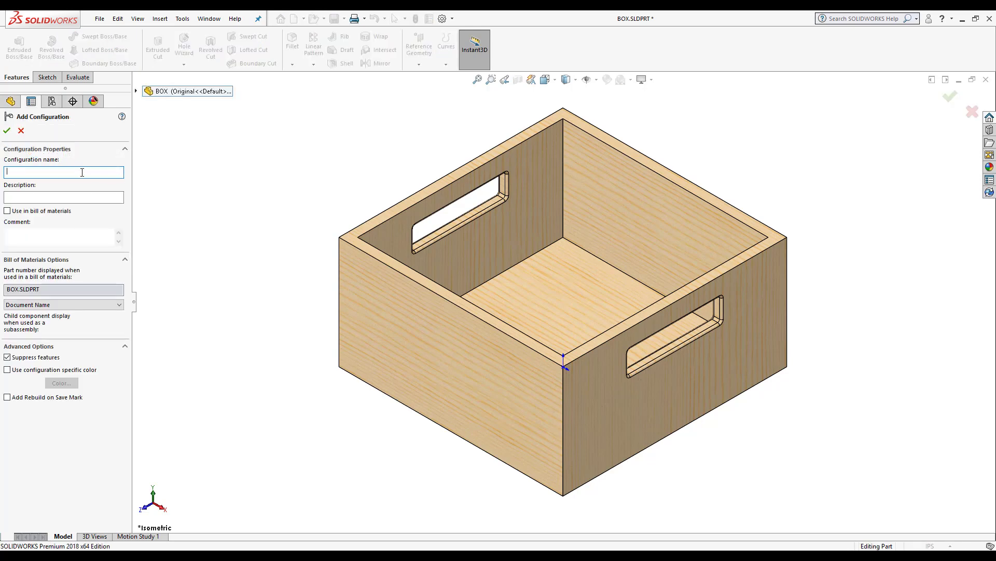
pyautogui.write('Mahog')
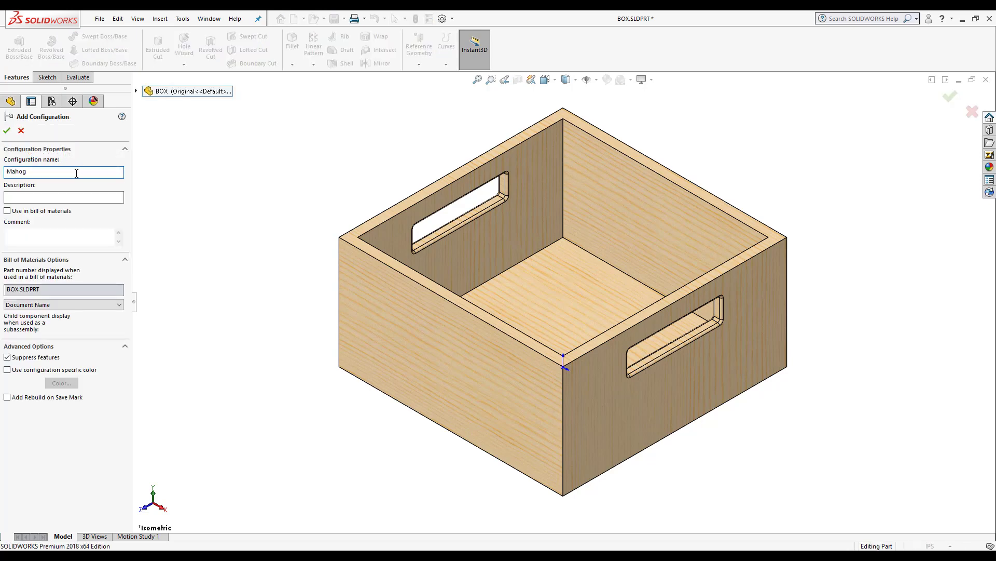
pyautogui.write('any')
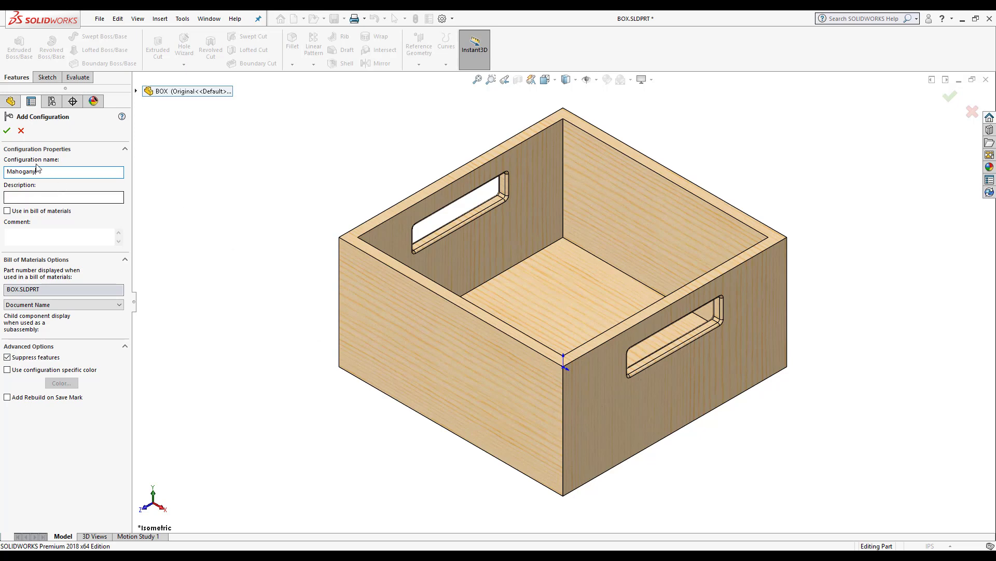
pyautogui.click(7, 131)
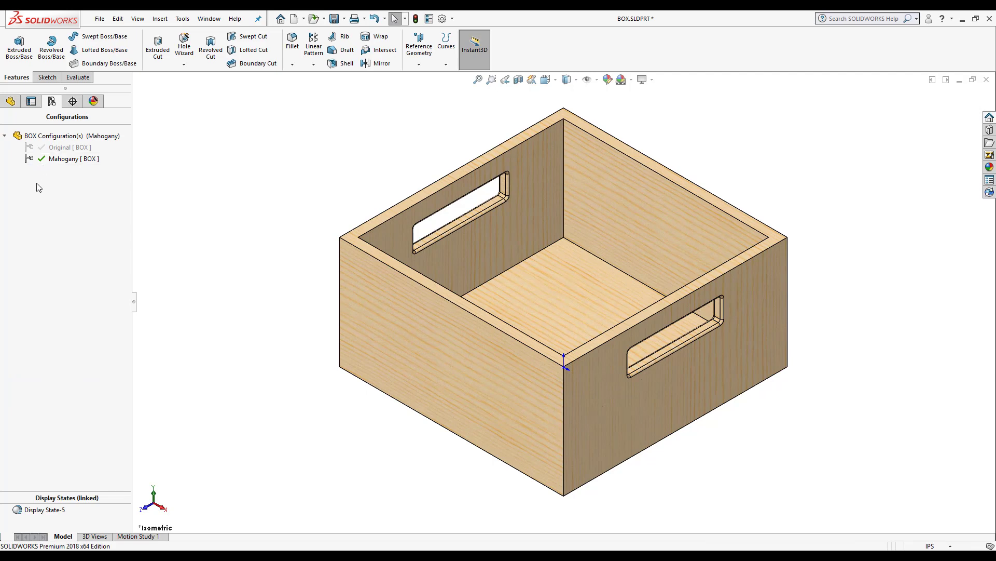
# Split the left panel to show the FeatureManager tree and ConfigurationManager together.
pyautogui.click(59, 147)
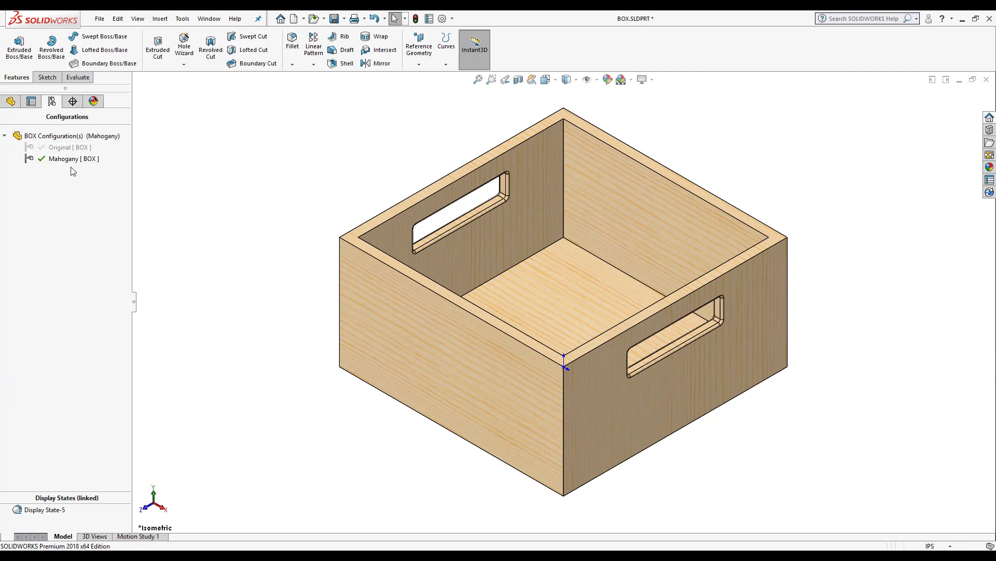
pyautogui.click(63, 158)
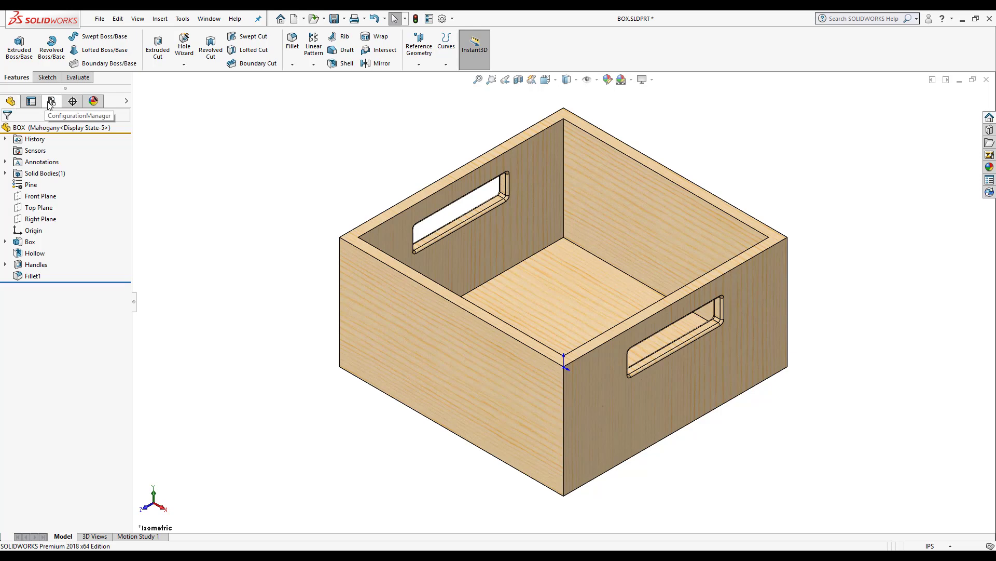
pyautogui.click(51, 101)
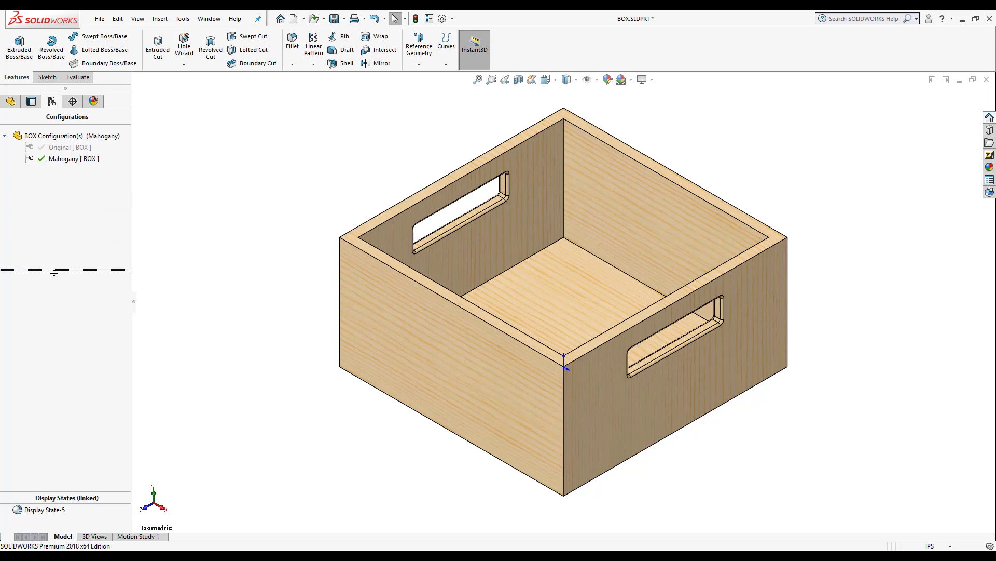
pyautogui.click(10, 92)
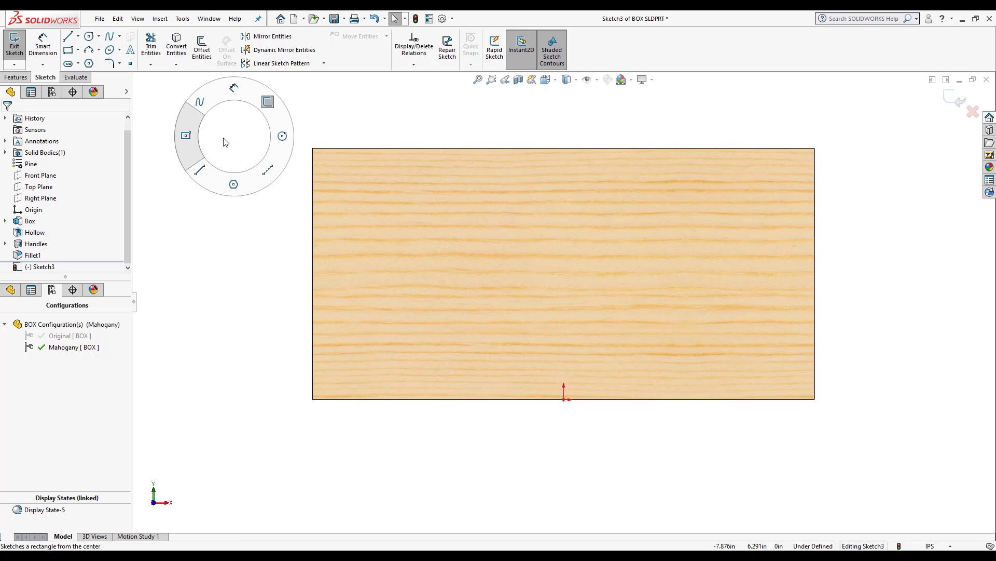
# Sketch a corner rectangle along the wall's top edge and extrude it 0.5 in.
pyautogui.click(185, 135)
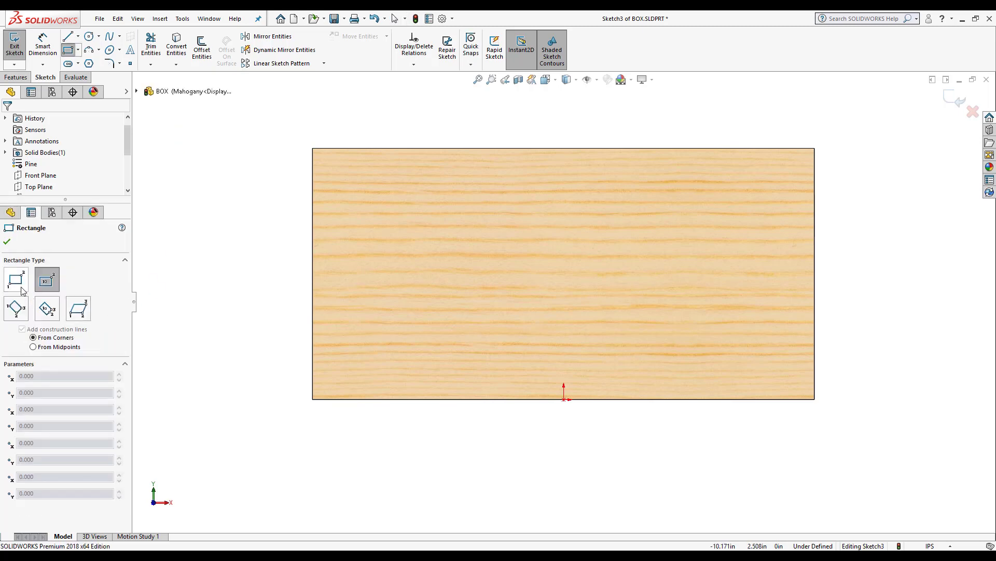
pyautogui.click(15, 279)
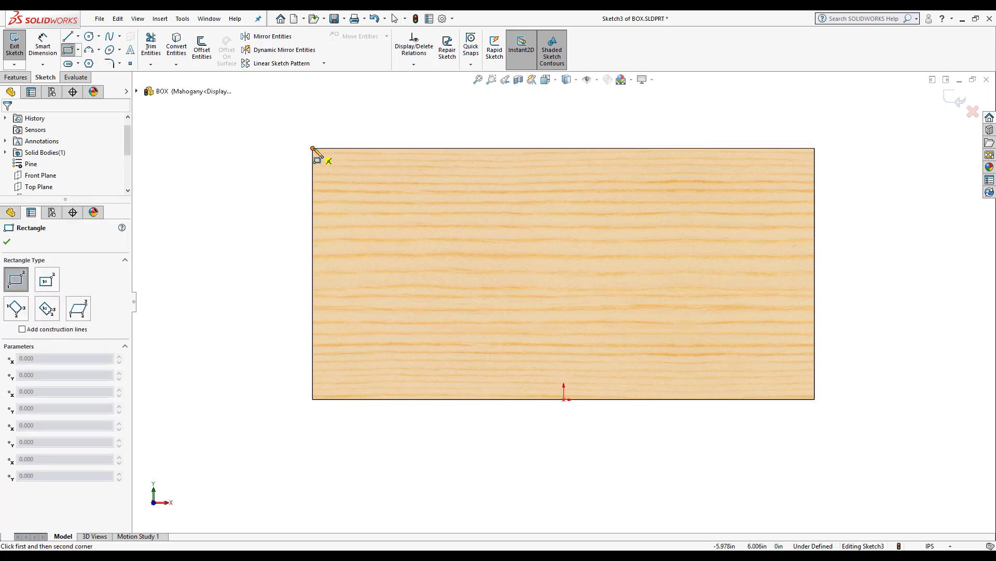
pyautogui.moveTo(313, 150); pyautogui.dragTo(816, 202)
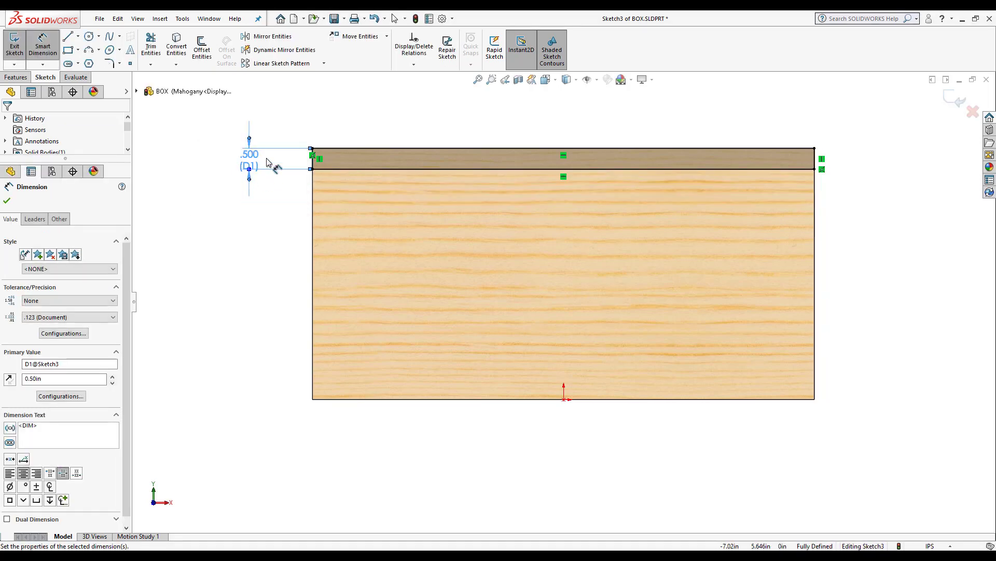
pyautogui.click(15, 76)
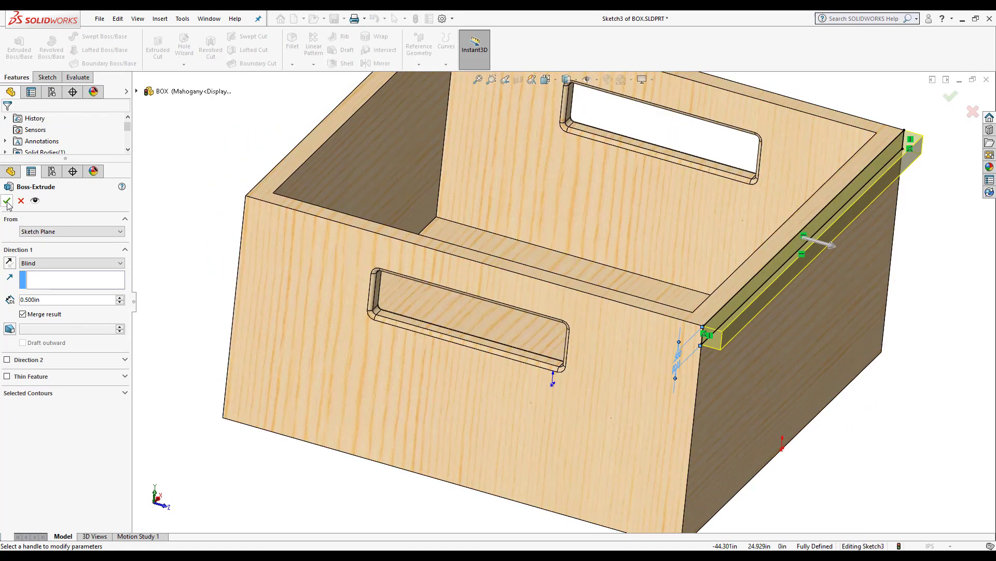
pyautogui.click(7, 201)
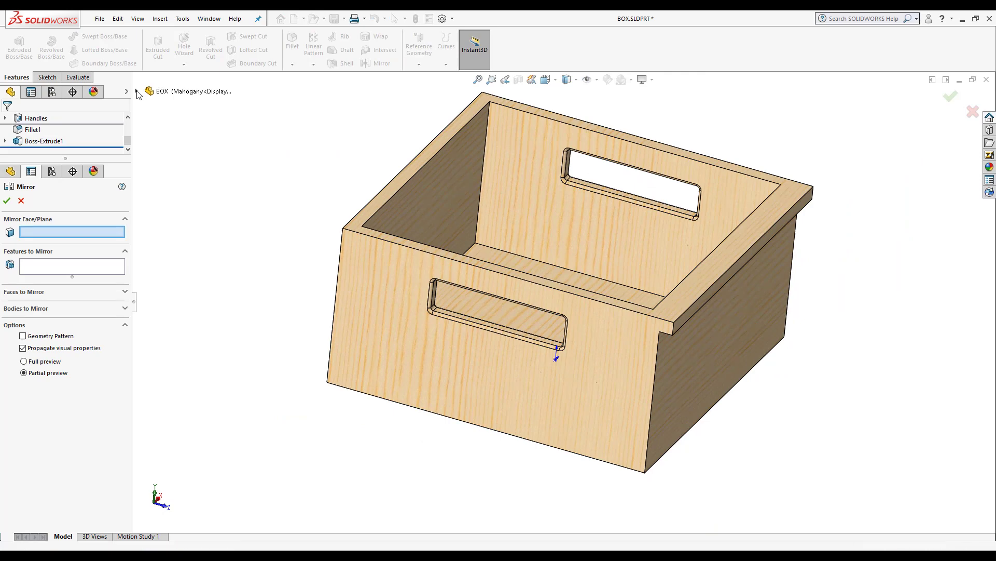
# Mirror Boss-Extrude1 across the Front Plane onto the opposite wall.
pyautogui.click(184, 183)
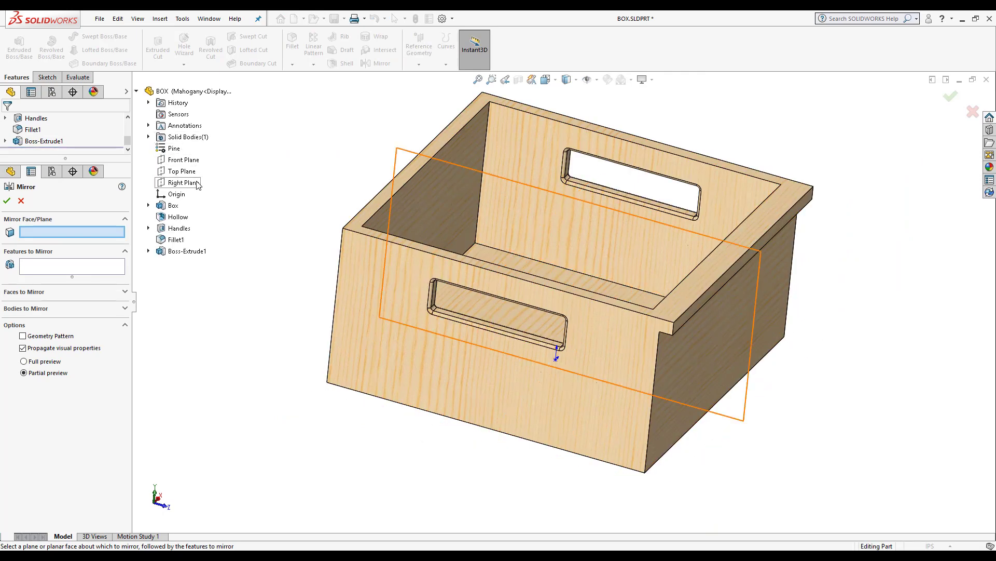
pyautogui.click(184, 159)
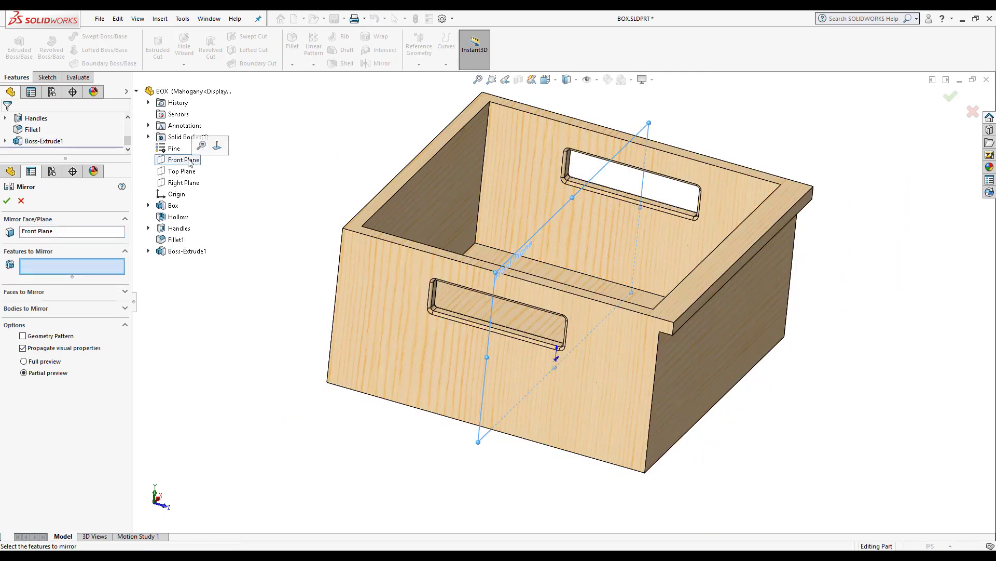
pyautogui.click(186, 250)
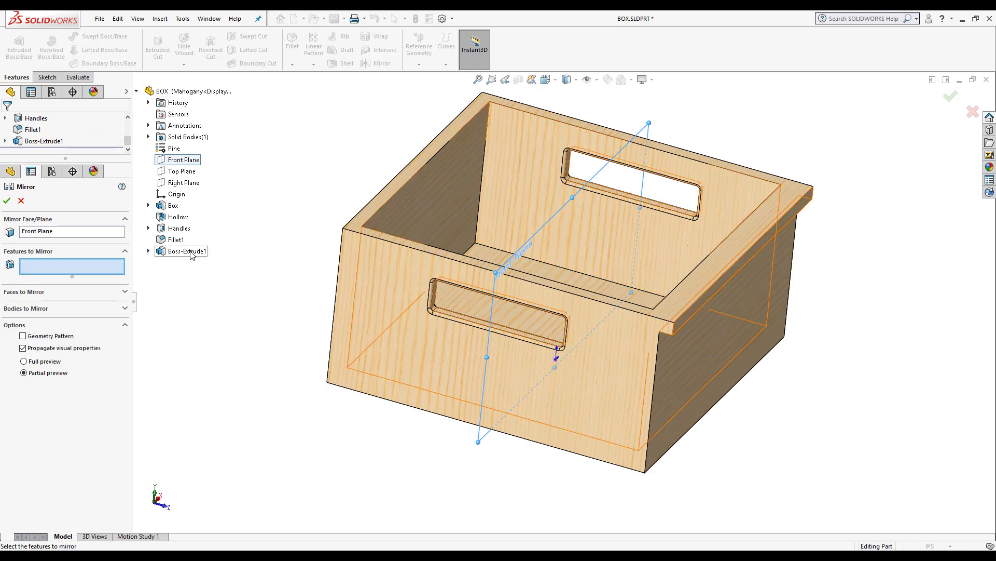
pyautogui.click(185, 250)
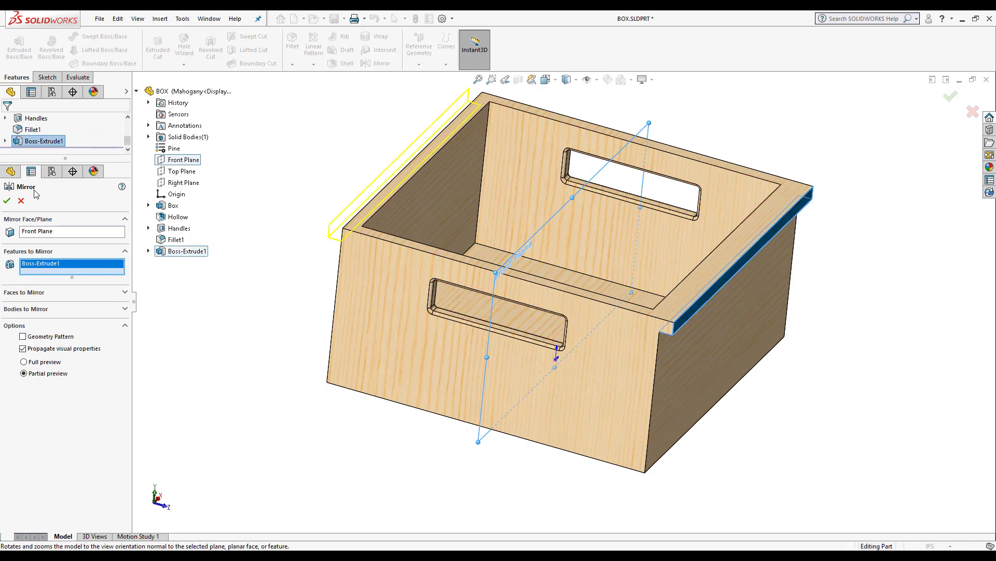
pyautogui.click(6, 200)
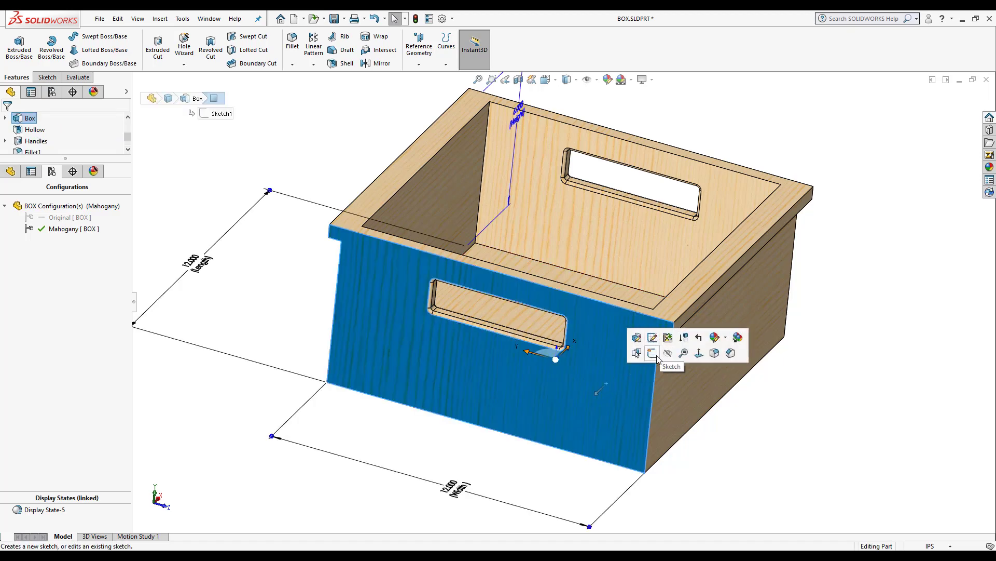
# Sketch a strip along the adjacent wall's top edge and extrude it as Boss-Extrude2.
pyautogui.click(651, 353)
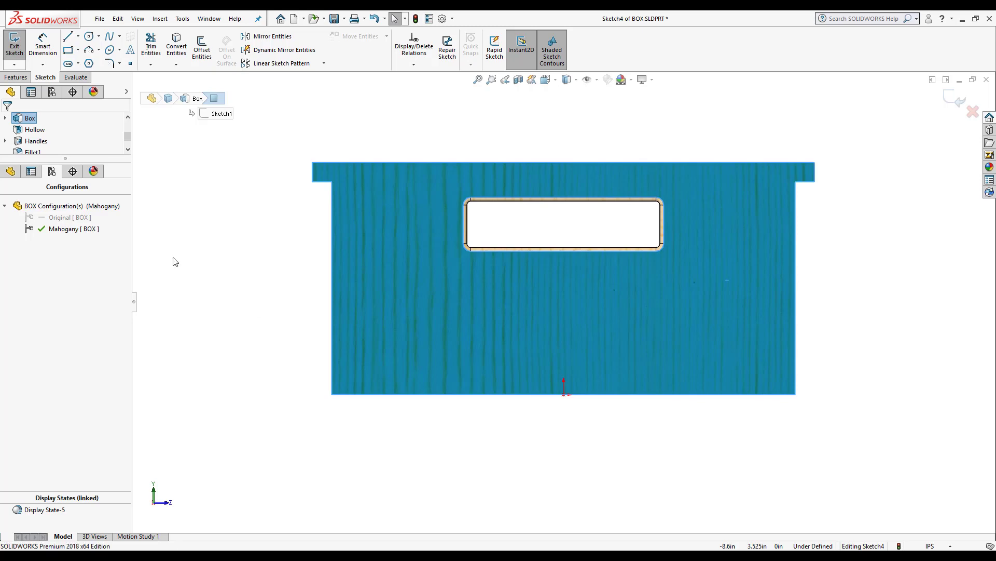
pyautogui.click(68, 35)
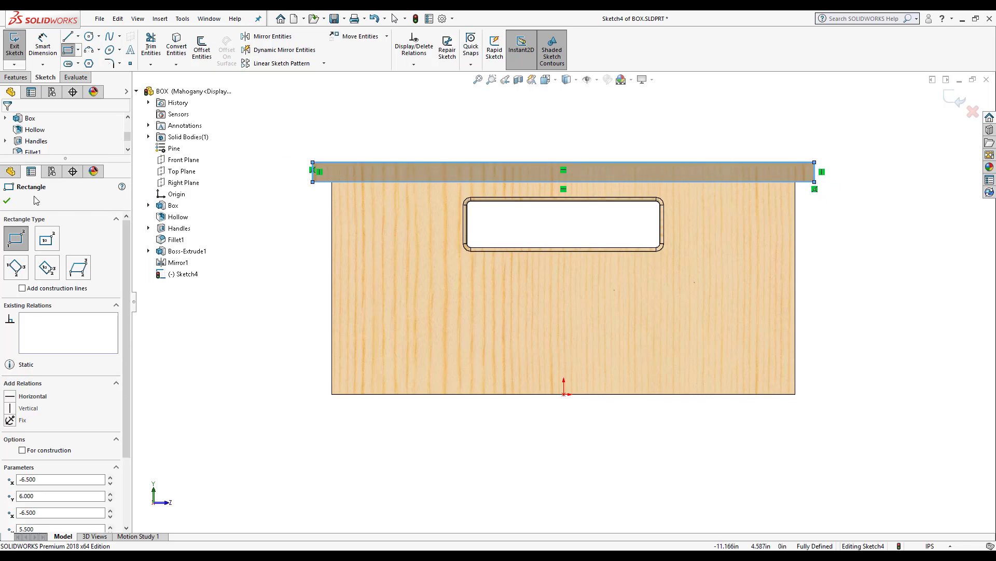
pyautogui.click(15, 76)
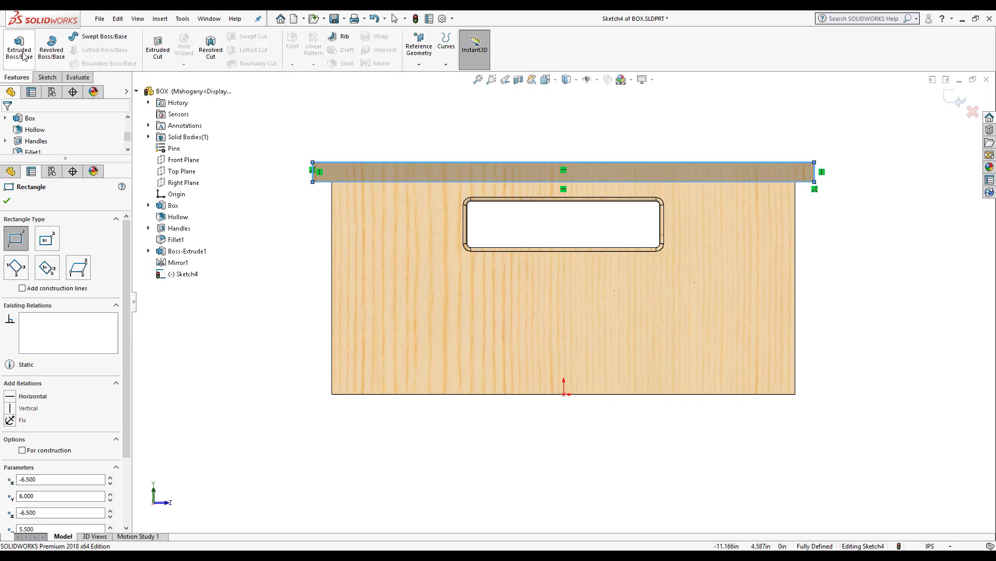
pyautogui.click(19, 48)
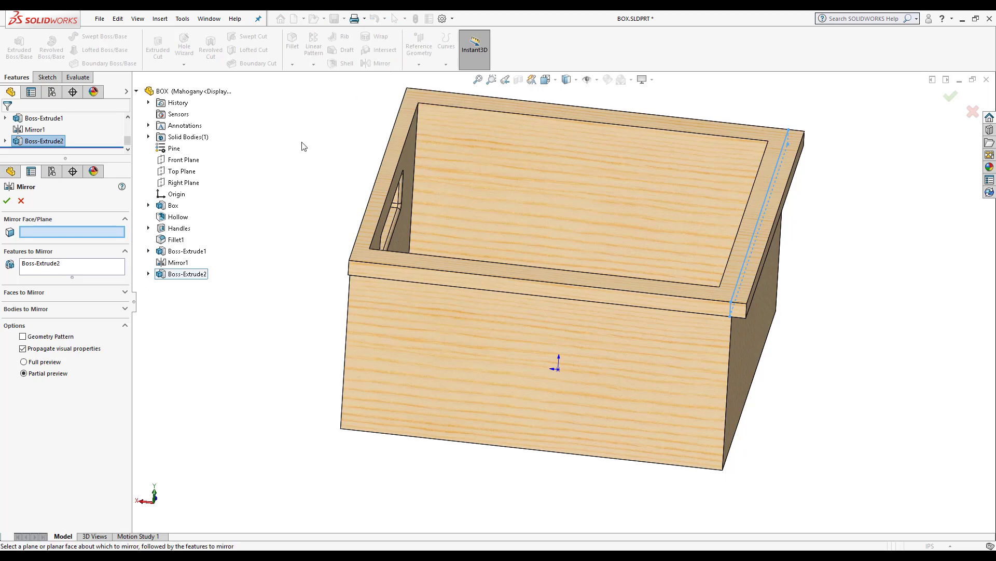
# Mirror Boss-Extrude2 across the Right Plane so all four walls have a rim.
pyautogui.click(183, 159)
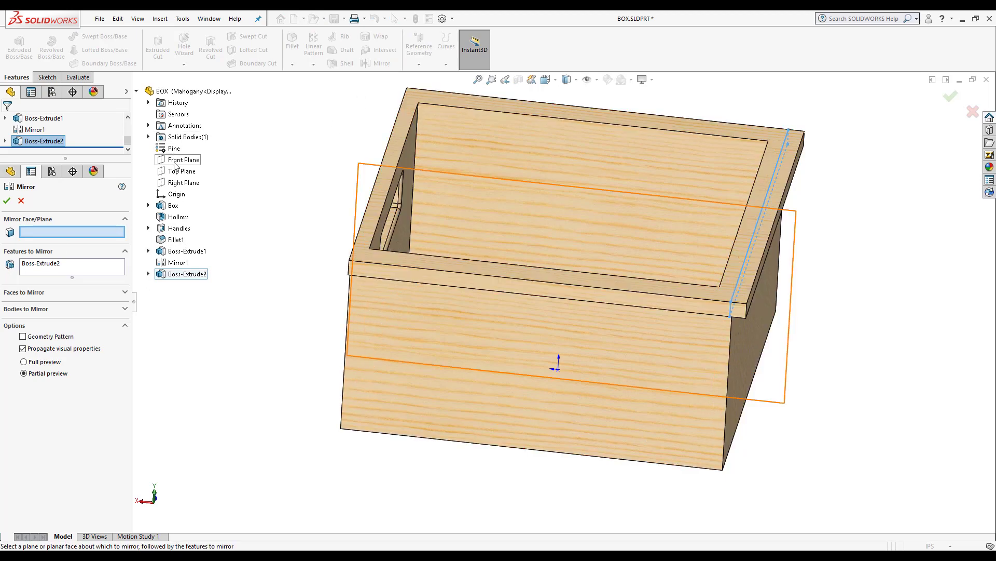
pyautogui.click(185, 182)
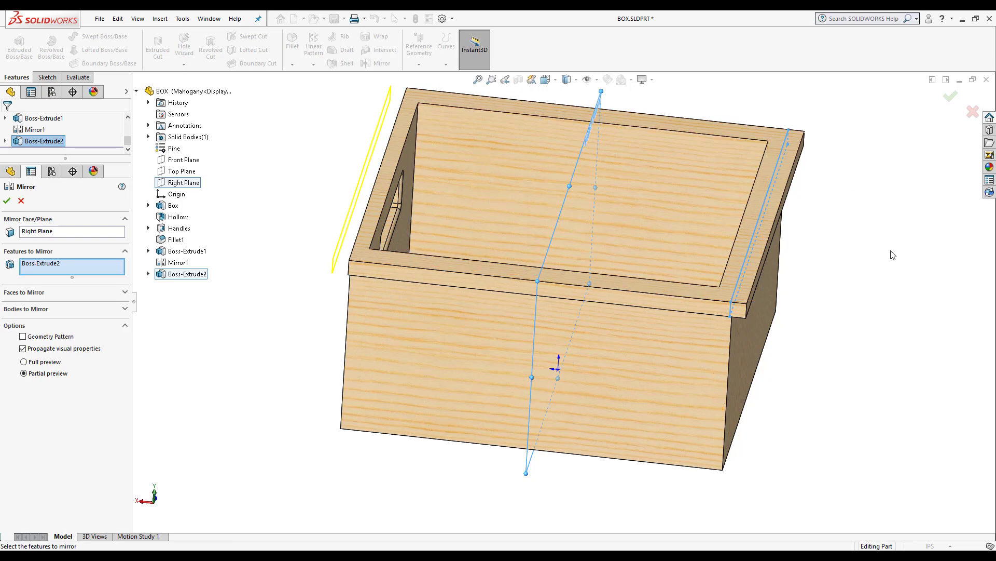
pyautogui.click(6, 201)
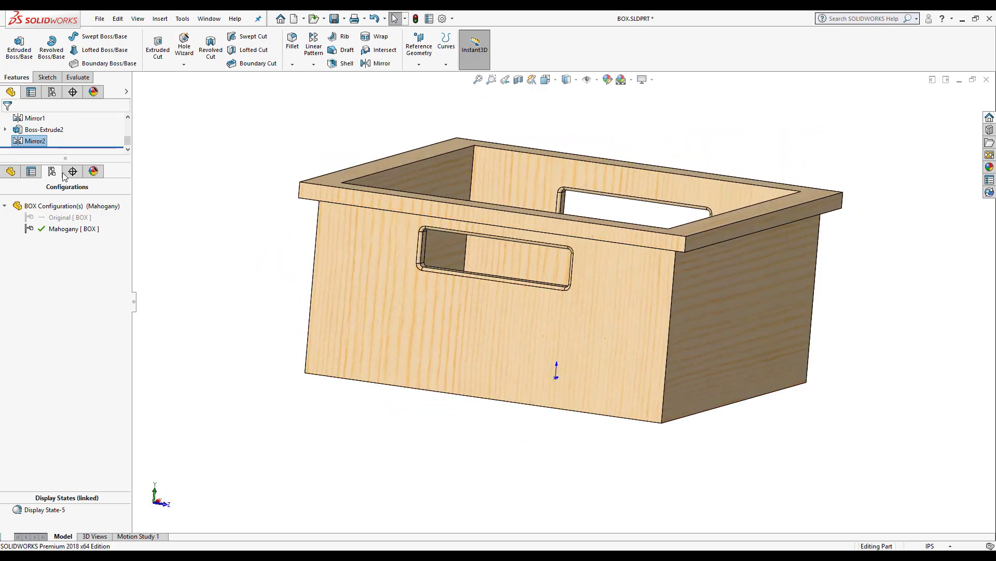
pyautogui.click(10, 92)
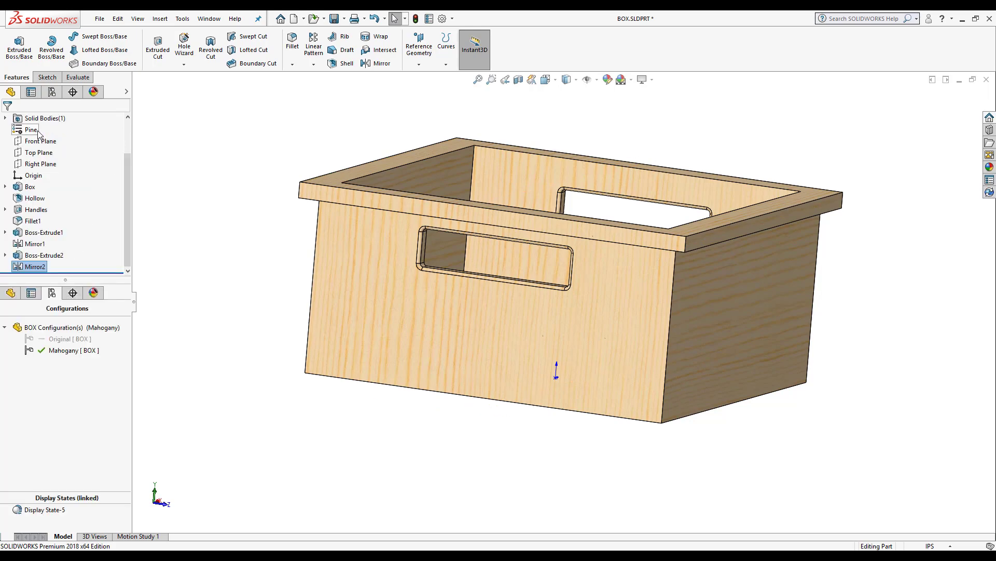
# Replace the box's Pine material with Woods > Mahogany and apply it.
pyautogui.rightClick(30, 130)
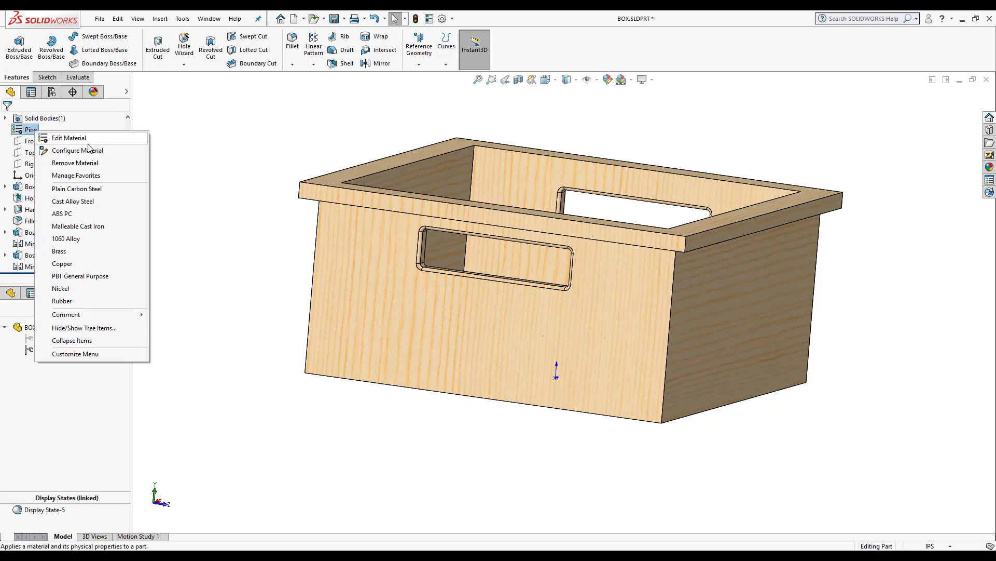
pyautogui.click(69, 138)
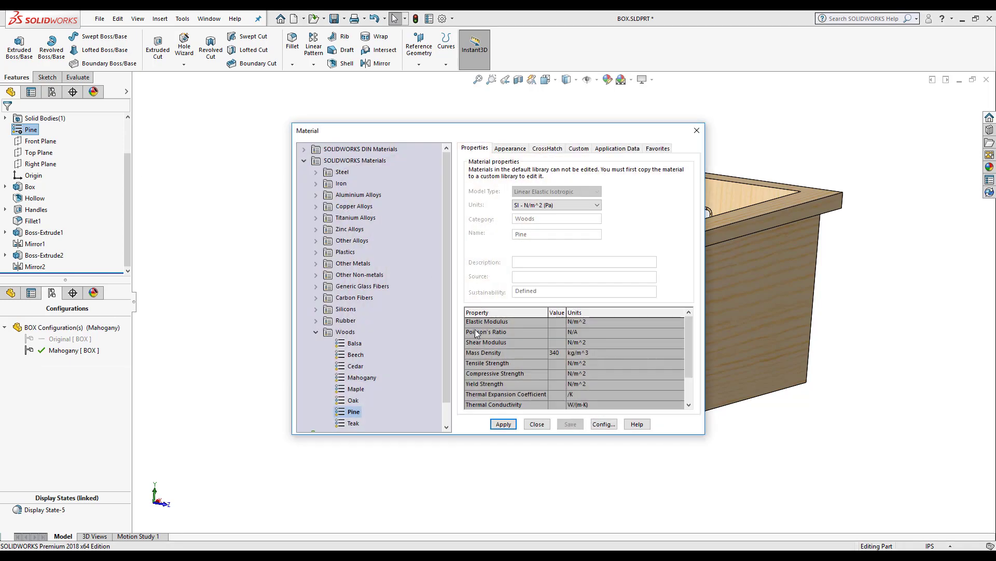
pyautogui.moveTo(546, 286)
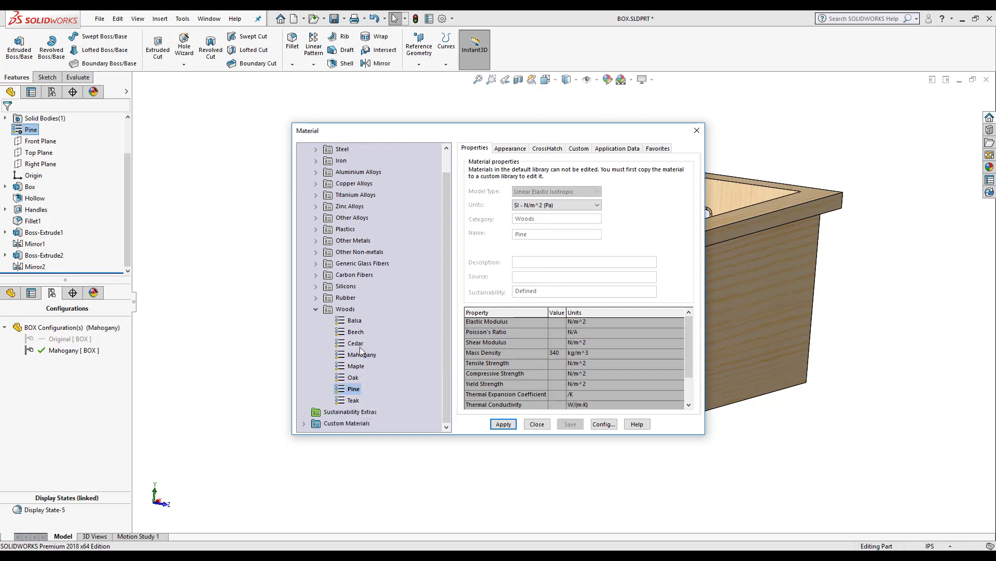
pyautogui.click(362, 354)
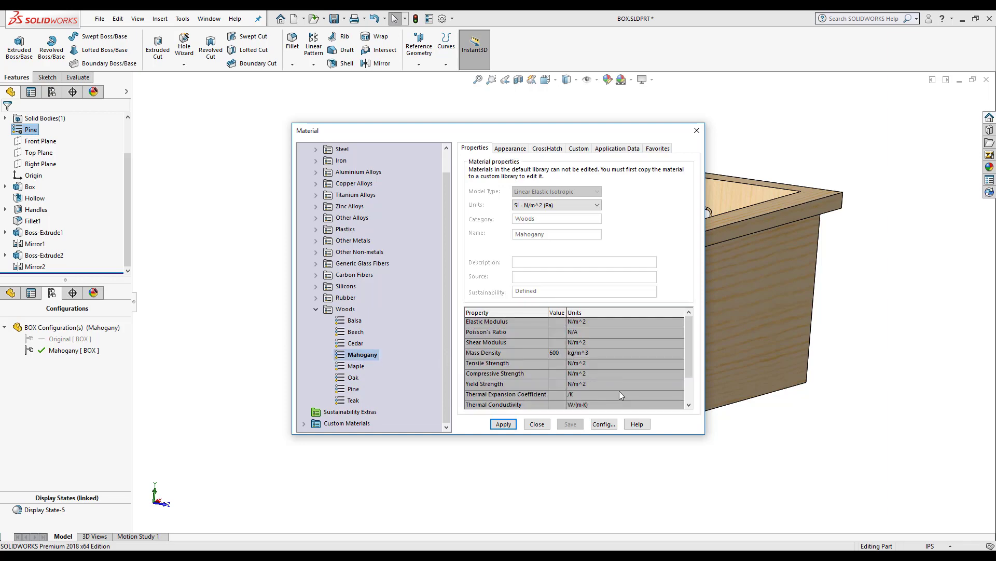
pyautogui.click(502, 424)
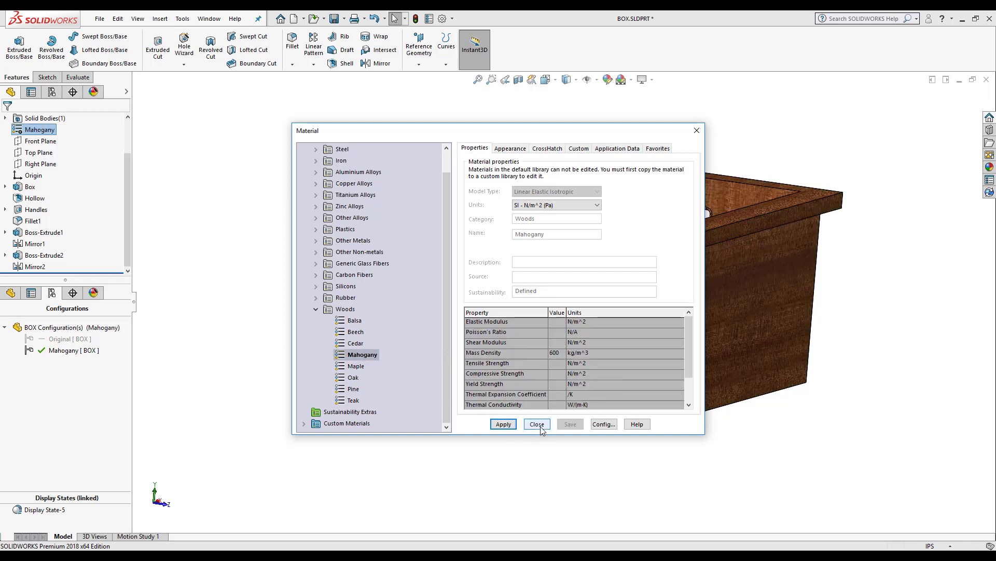
pyautogui.click(536, 424)
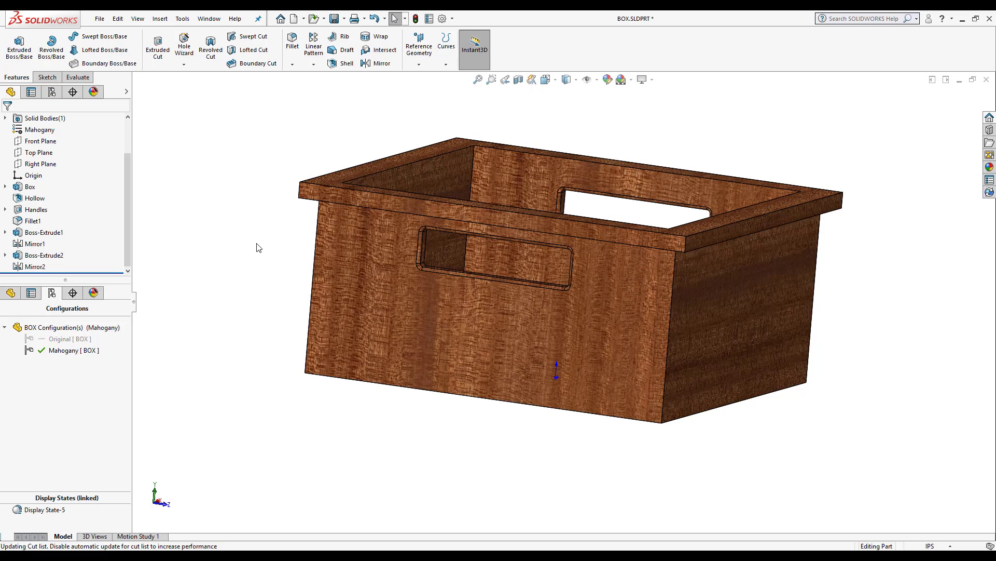
pyautogui.click(64, 338)
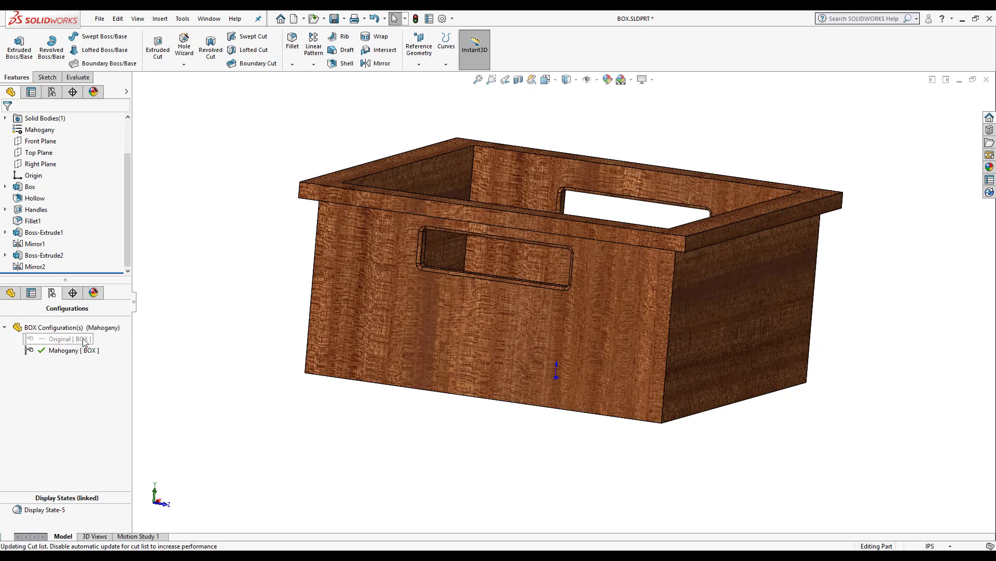
pyautogui.click(62, 338)
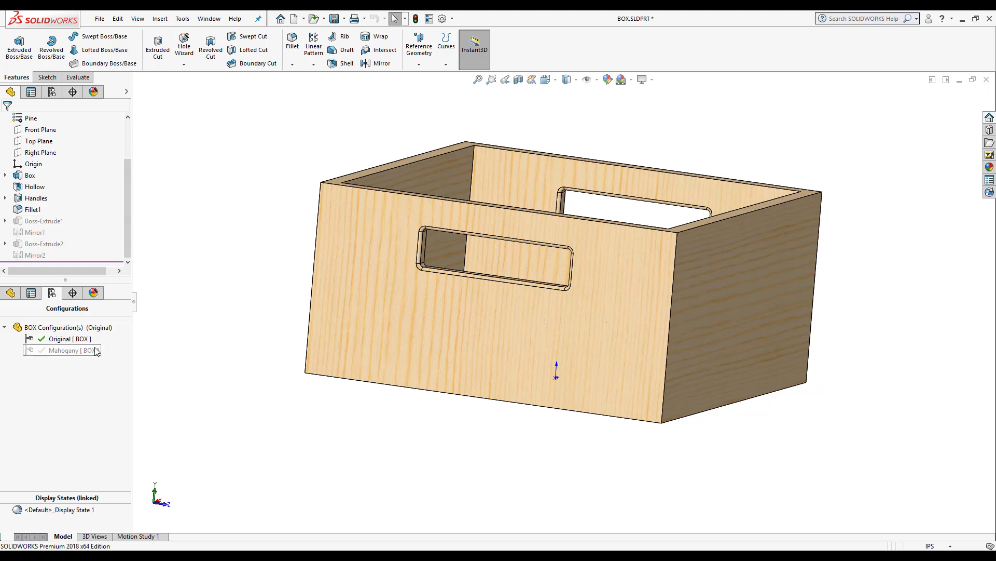
pyautogui.click(65, 351)
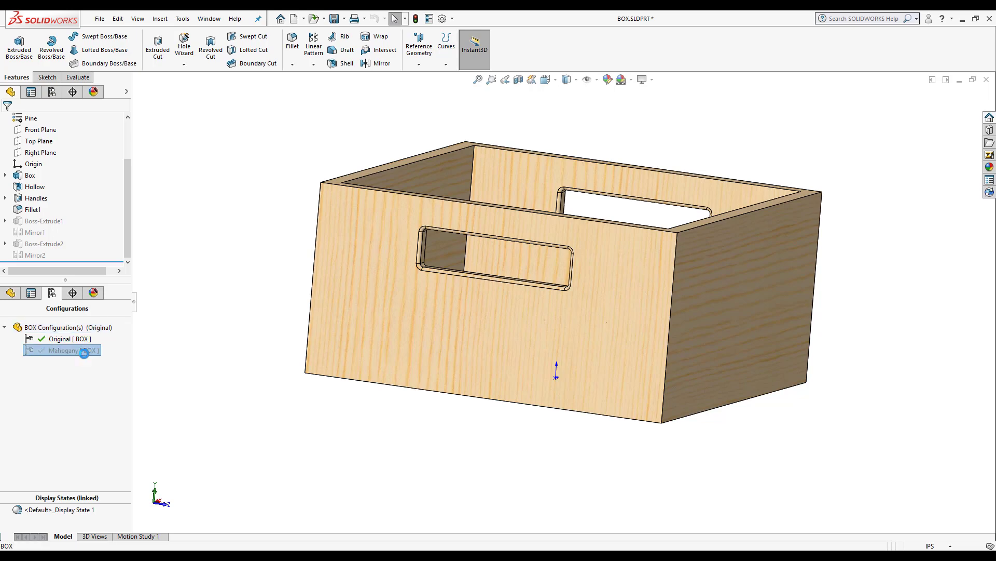
pyautogui.doubleClick(66, 350)
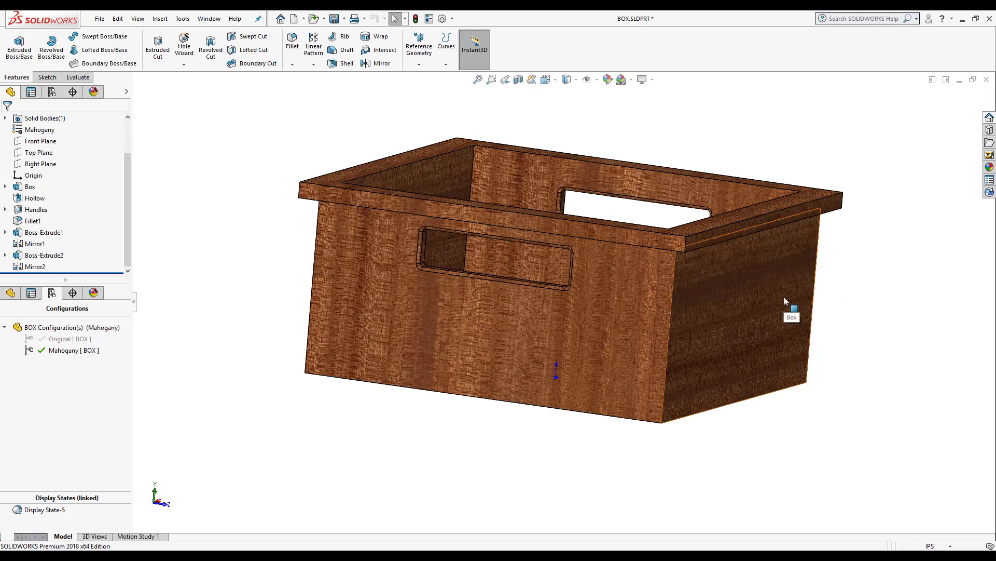
# Open Configure Dimension for the box's 6.000 in Height dimension.
pyautogui.click(750, 299)
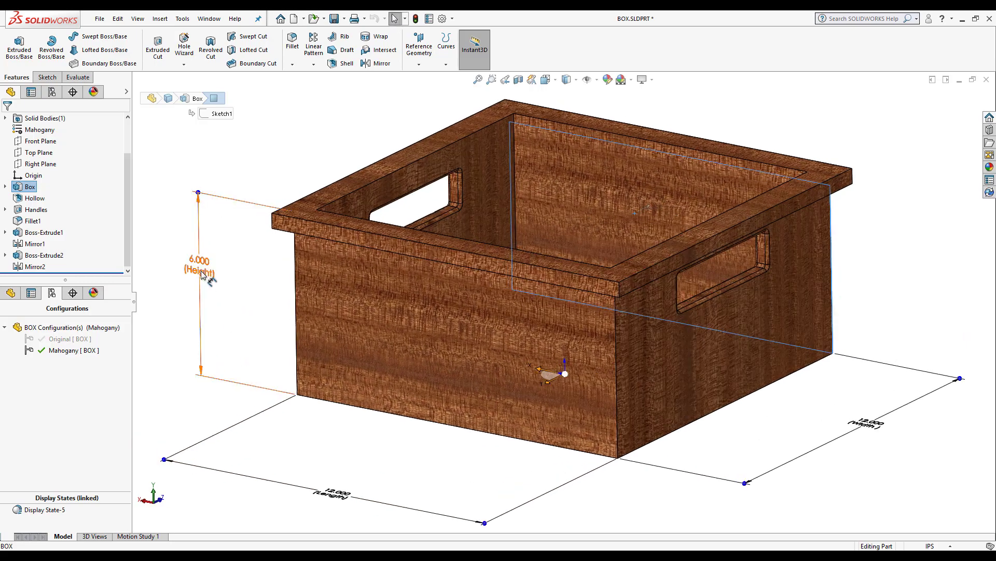
pyautogui.click(200, 270)
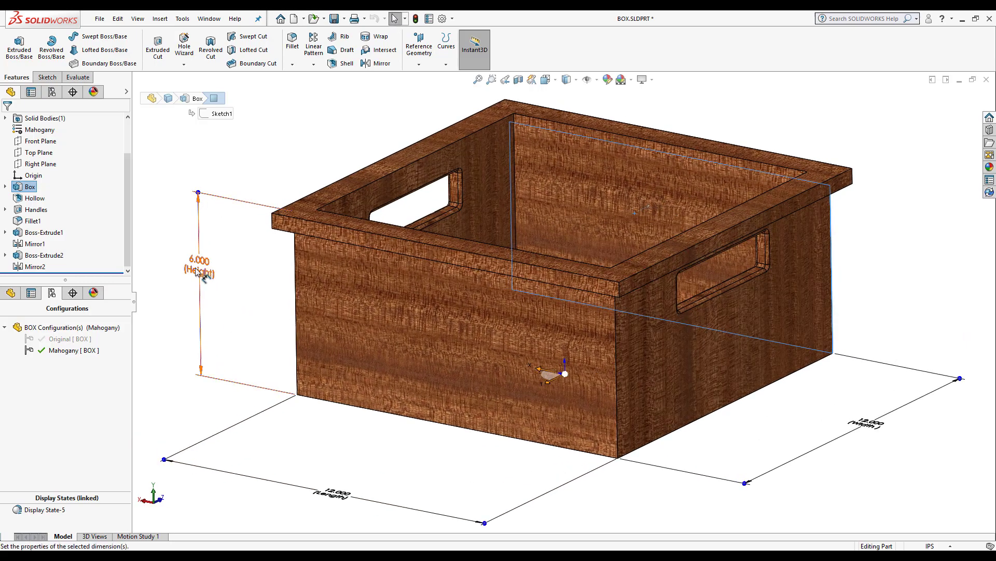
pyautogui.click(201, 260)
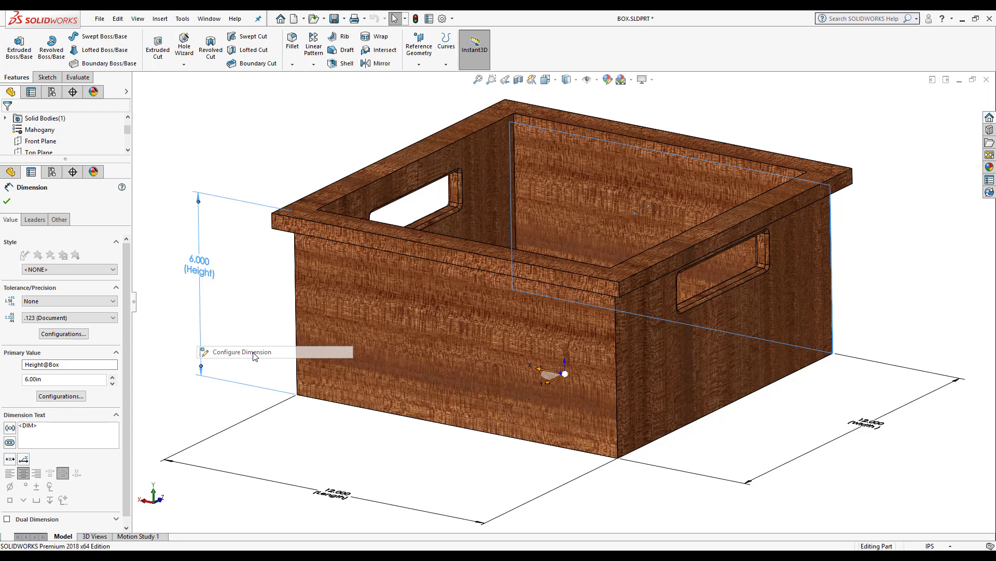
pyautogui.click(242, 351)
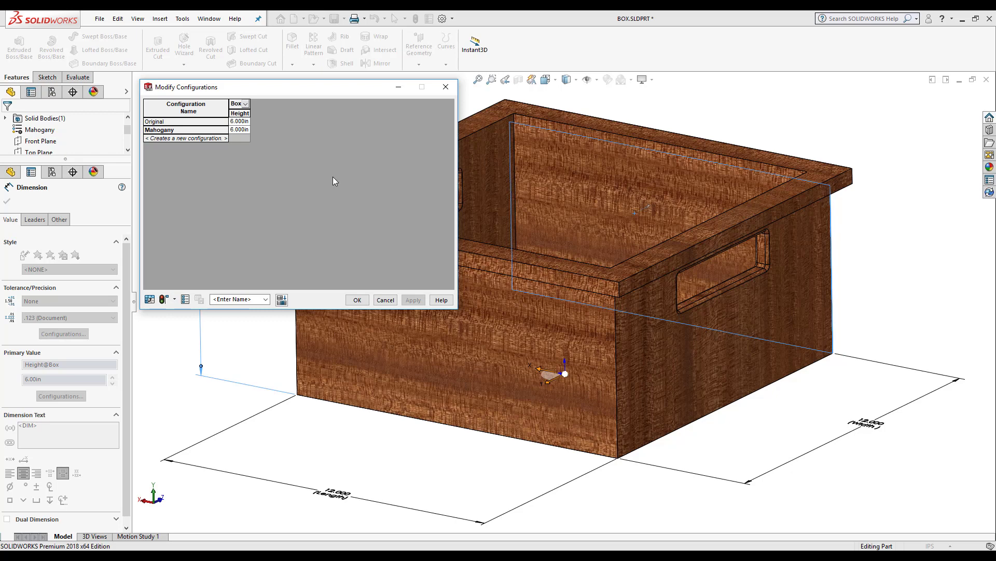
pyautogui.moveTo(145, 93)
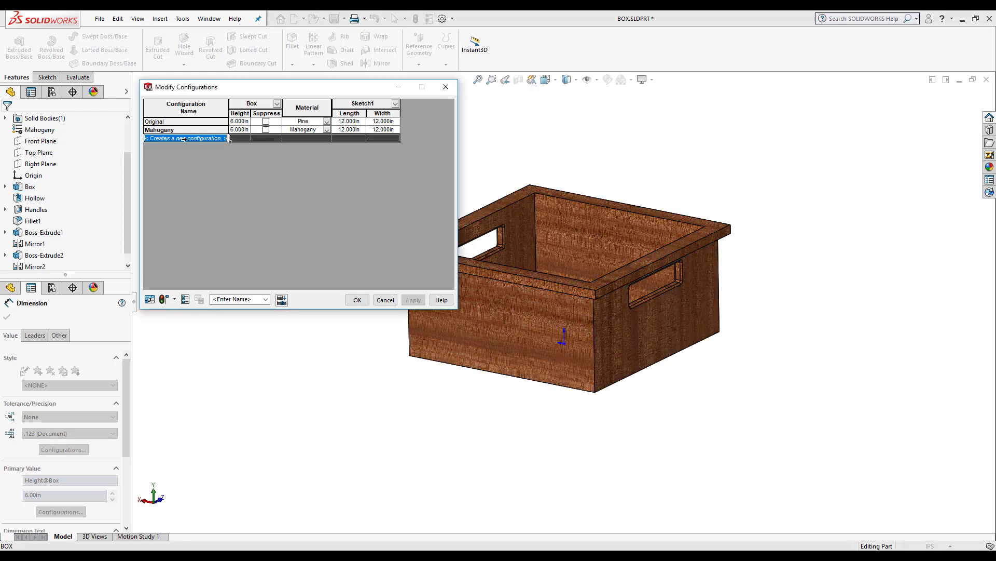
# Add a 'Balsa' configuration row with 6 in dimensions and browse its material.
pyautogui.click(185, 139)
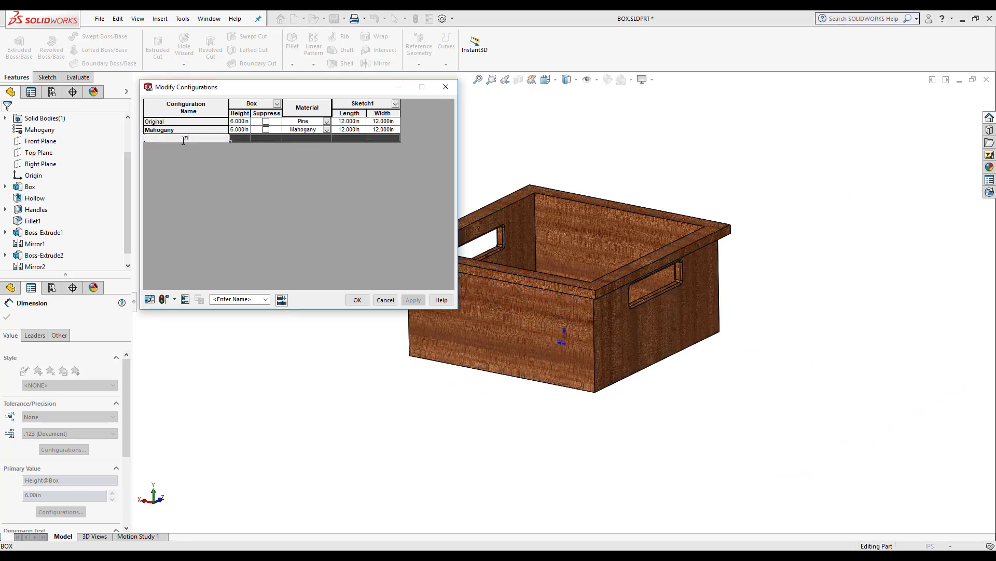
pyautogui.write('Balsa')
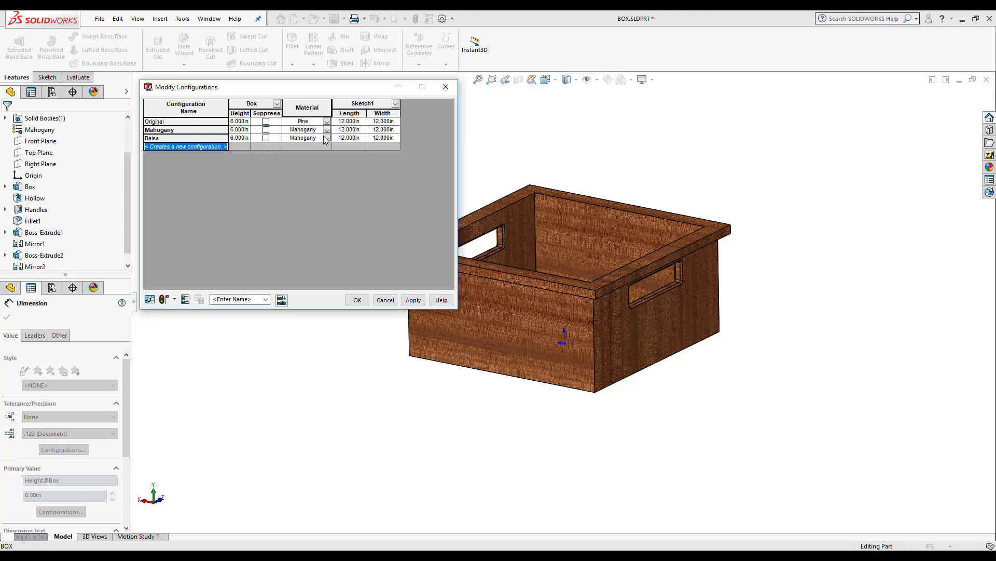
pyautogui.click(349, 139)
pyautogui.write('6.000')
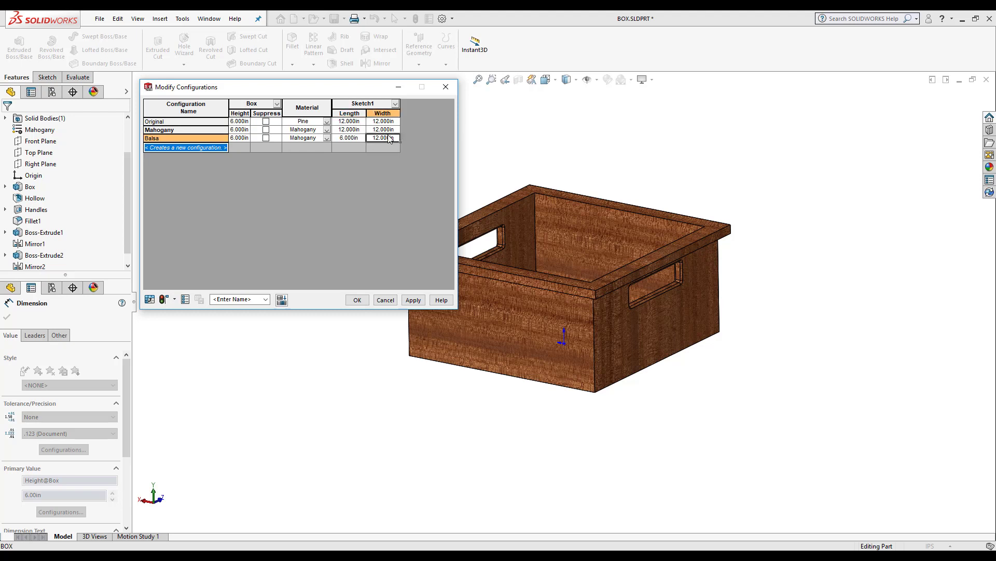
pyautogui.write('6')
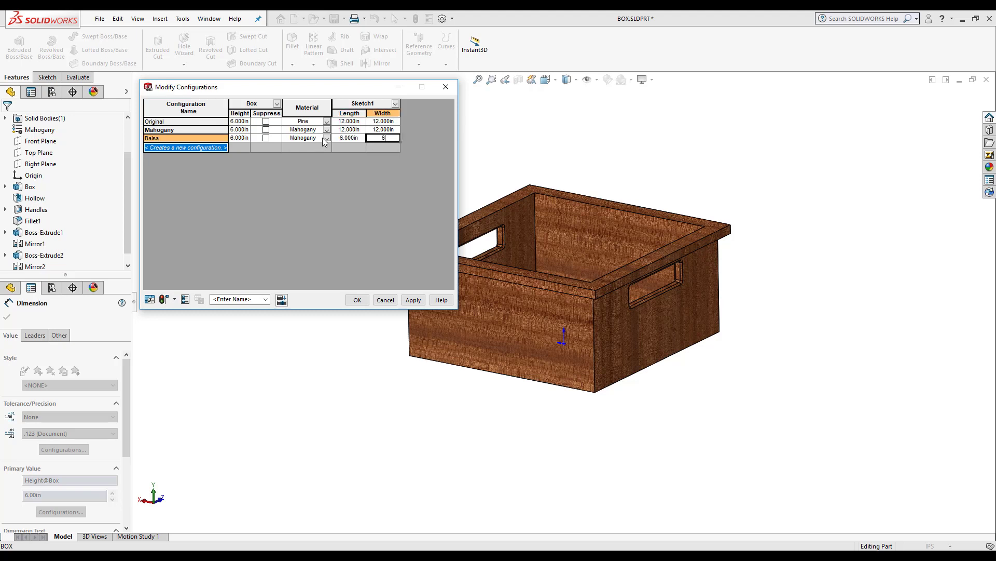
pyautogui.click(325, 138)
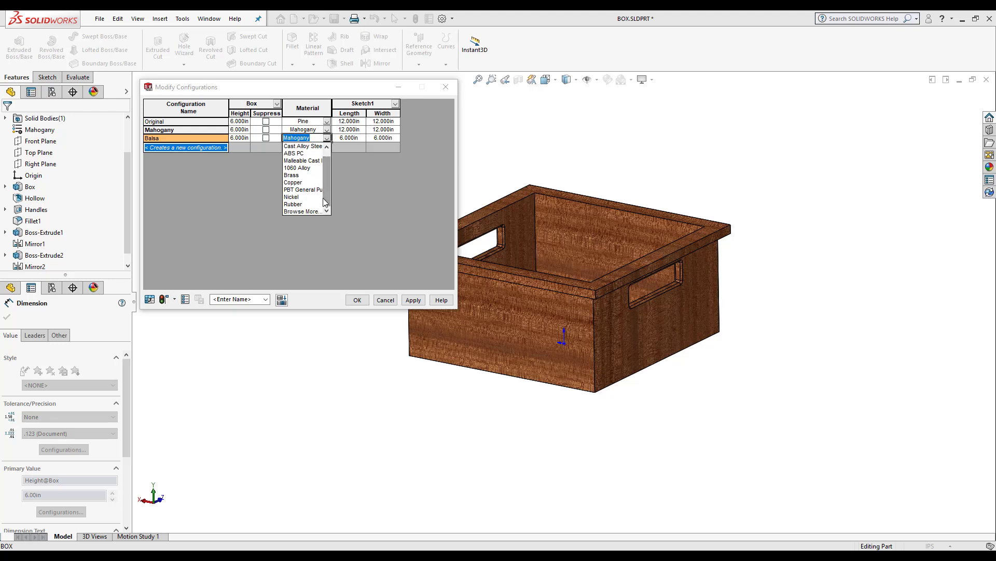
pyautogui.click(302, 211)
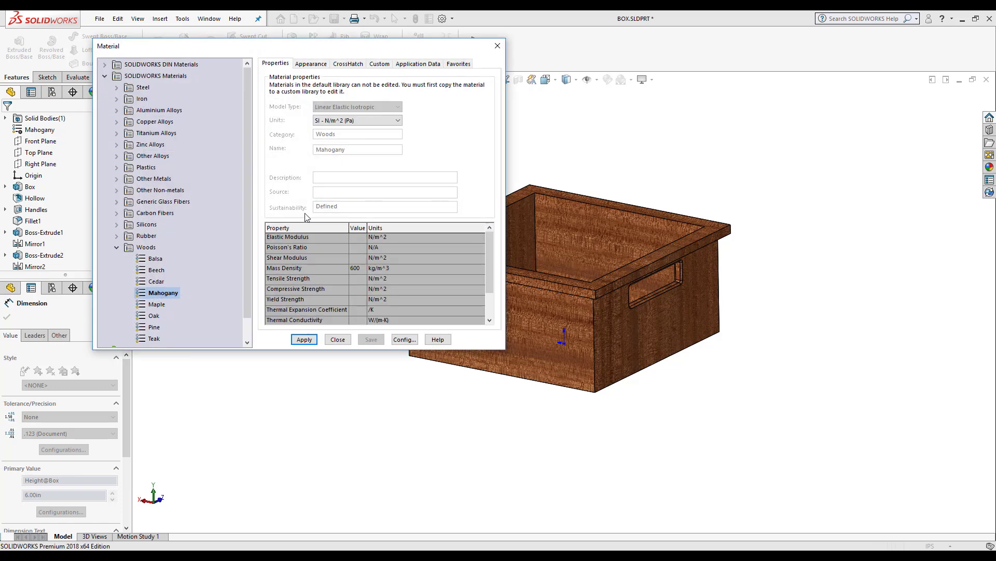
pyautogui.moveTo(248, 255)
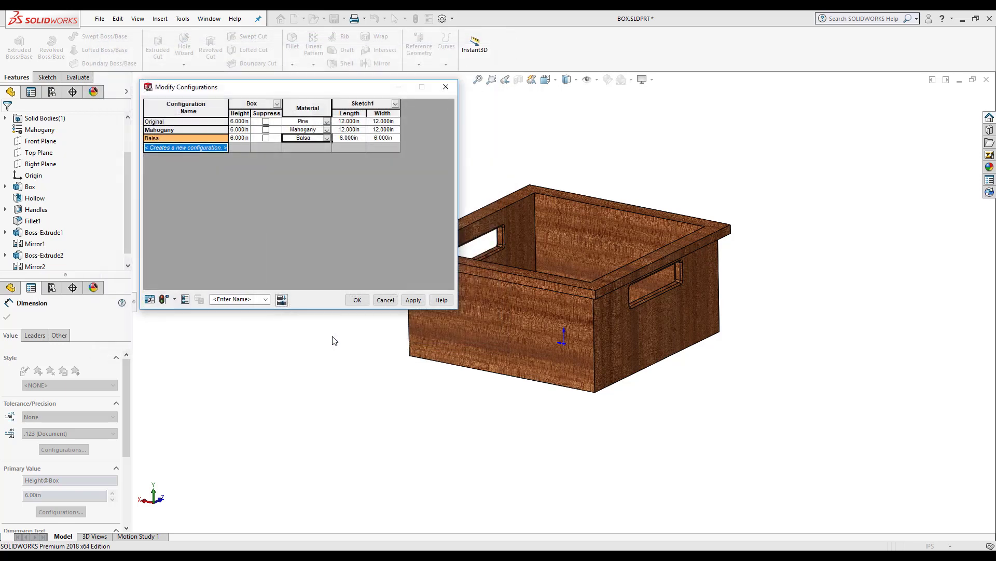
# Set the Balsa row's material to Balsa wood in the configuration table.
pyautogui.click(238, 299)
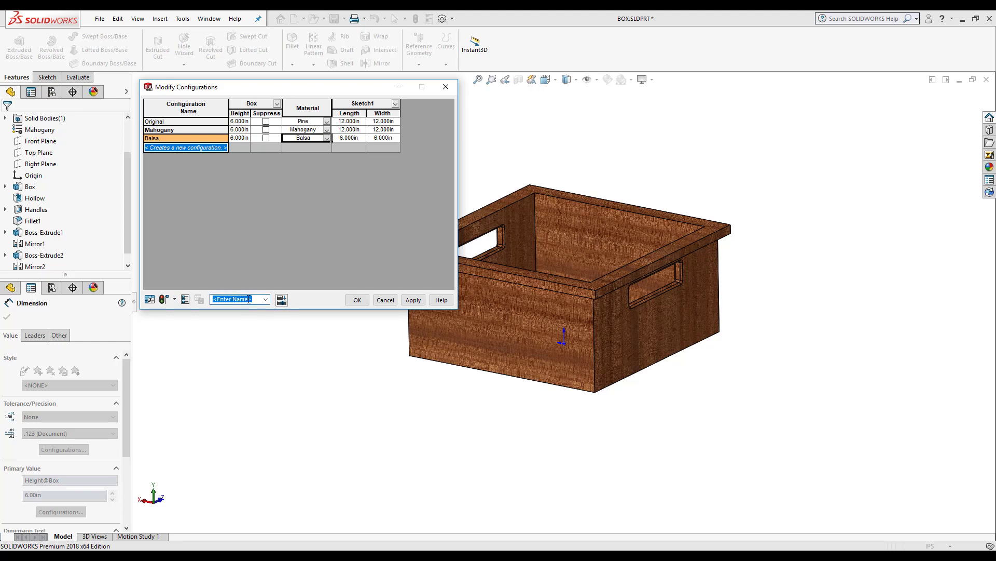
# Save the configuration table as 'Storage Box' and confirm it to create Balsa.
pyautogui.write('Storage Box')
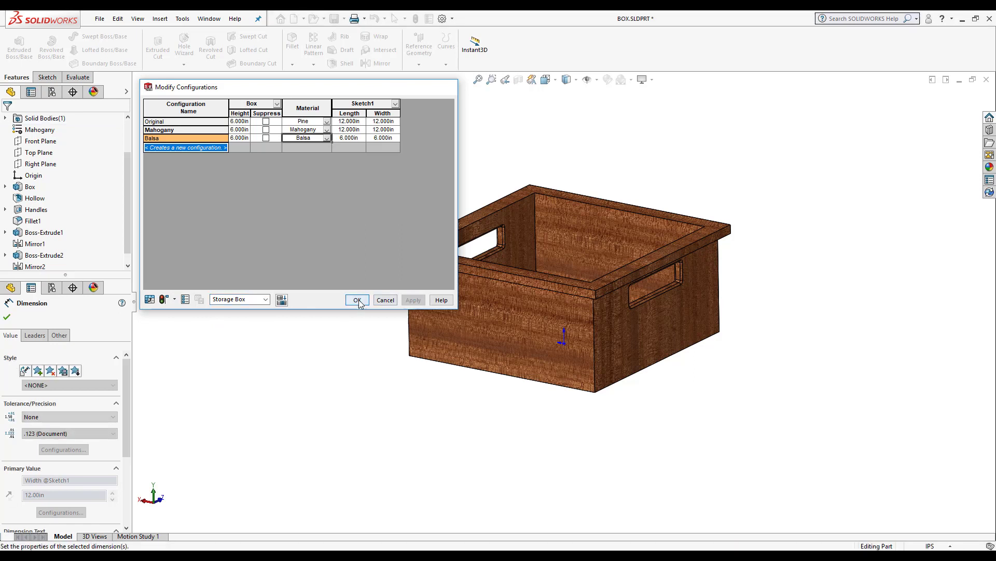
pyautogui.click(357, 299)
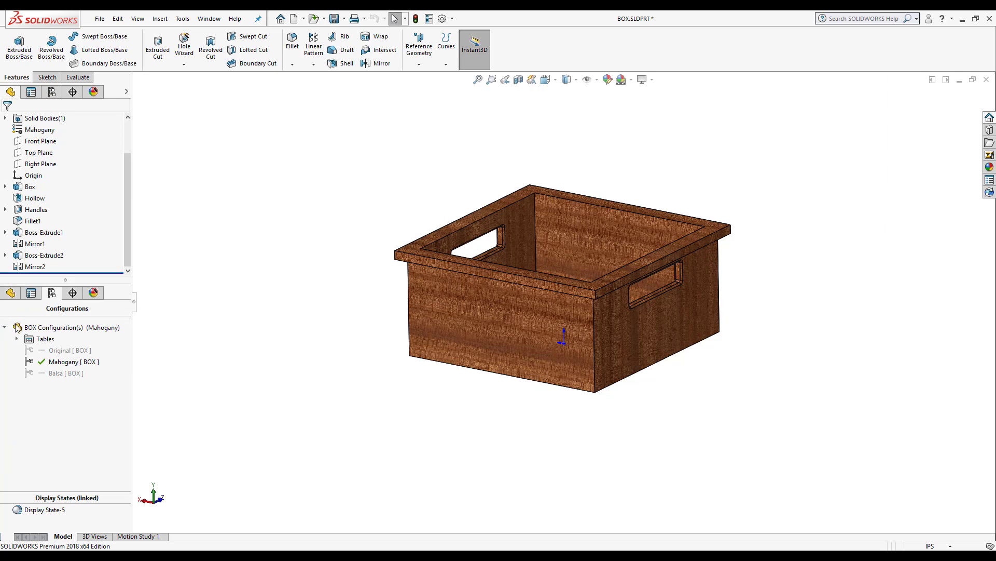
# Activate the Balsa [ BOX ] configuration to show the 6 in balsa box.
pyautogui.click(59, 374)
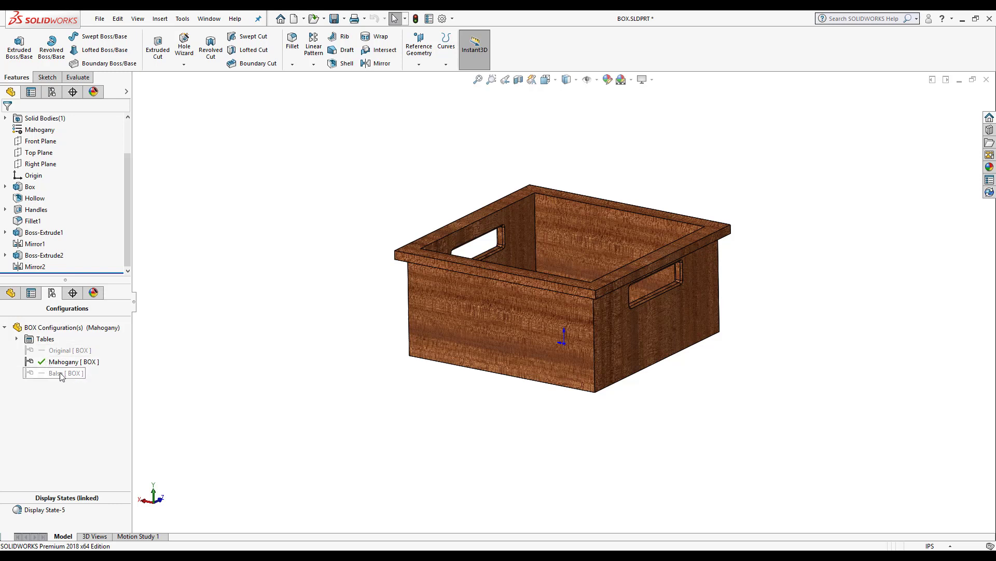
pyautogui.doubleClick(57, 373)
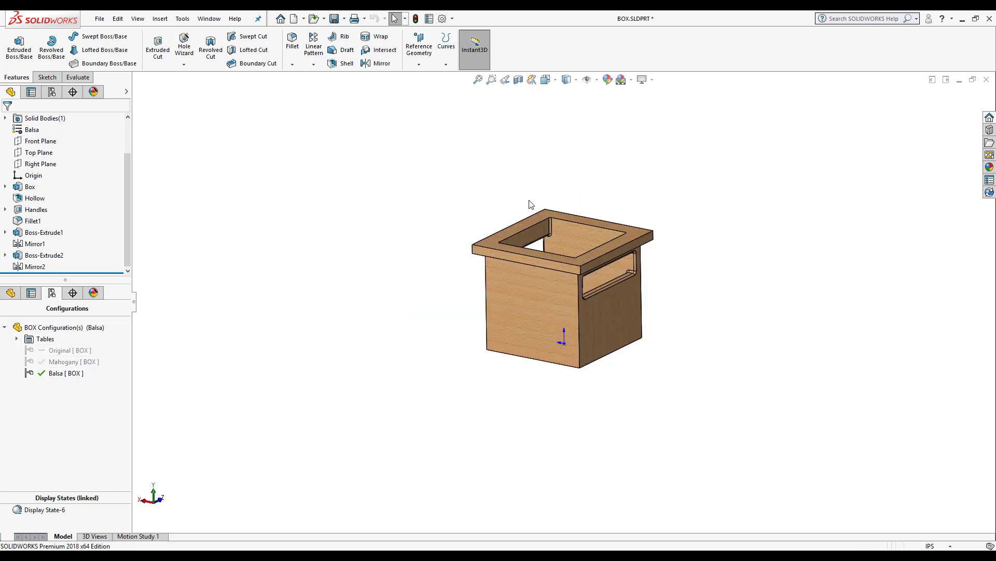
pyautogui.click(61, 373)
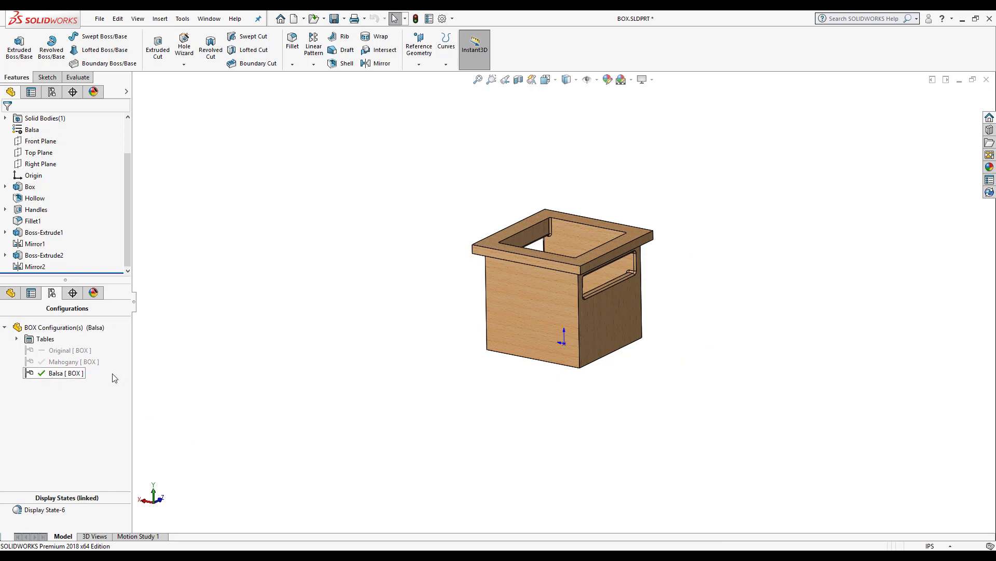